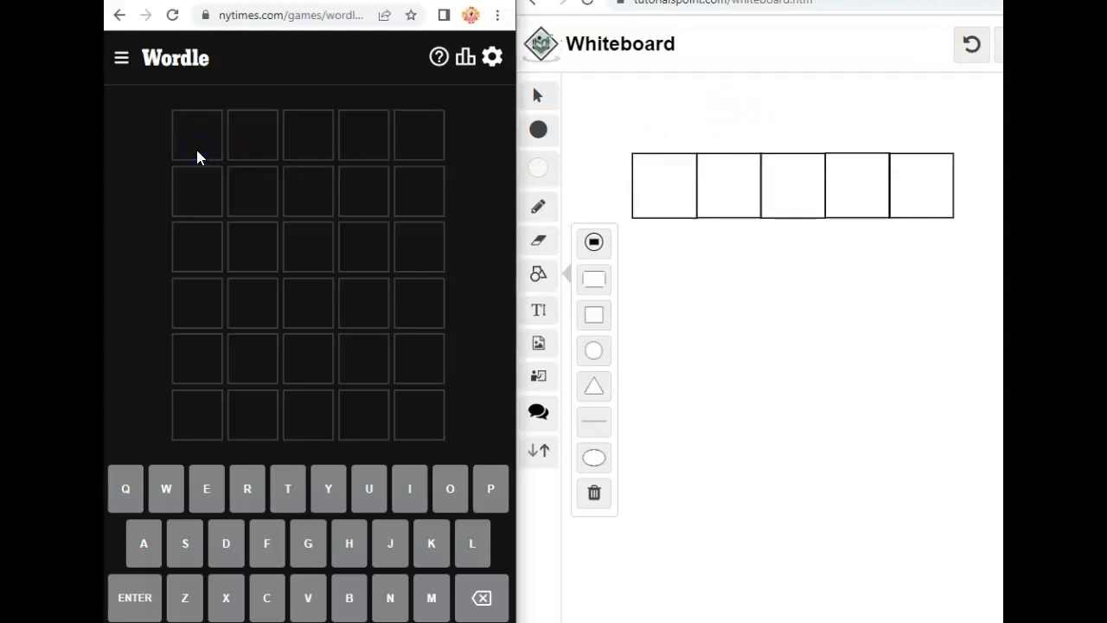
Enter PARTY as the first Wordle guess.
type("PA")
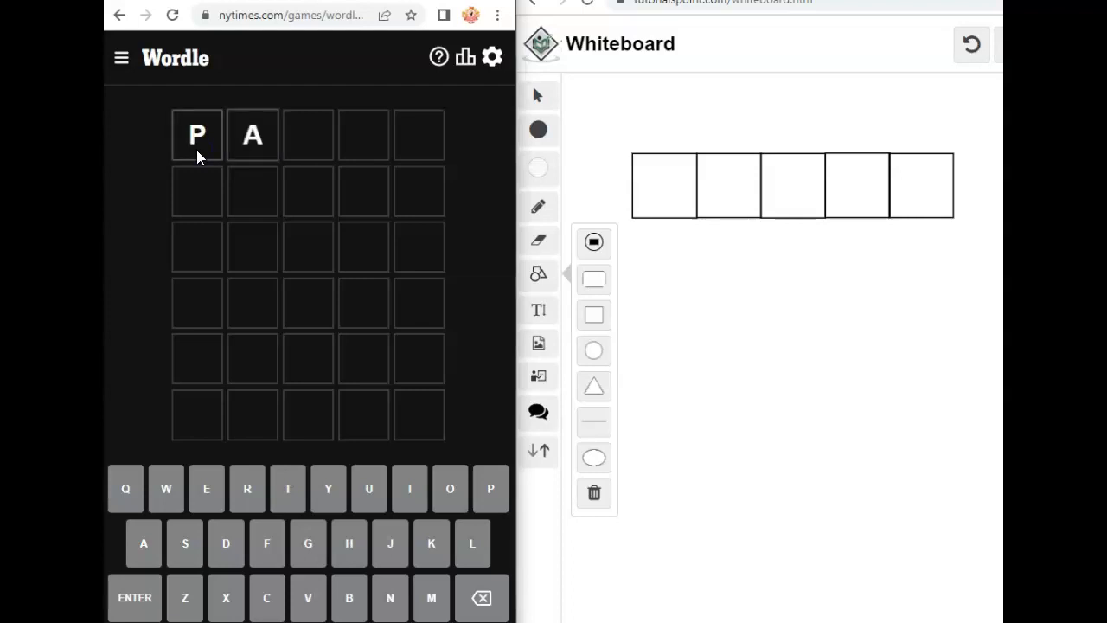
type("RTY")
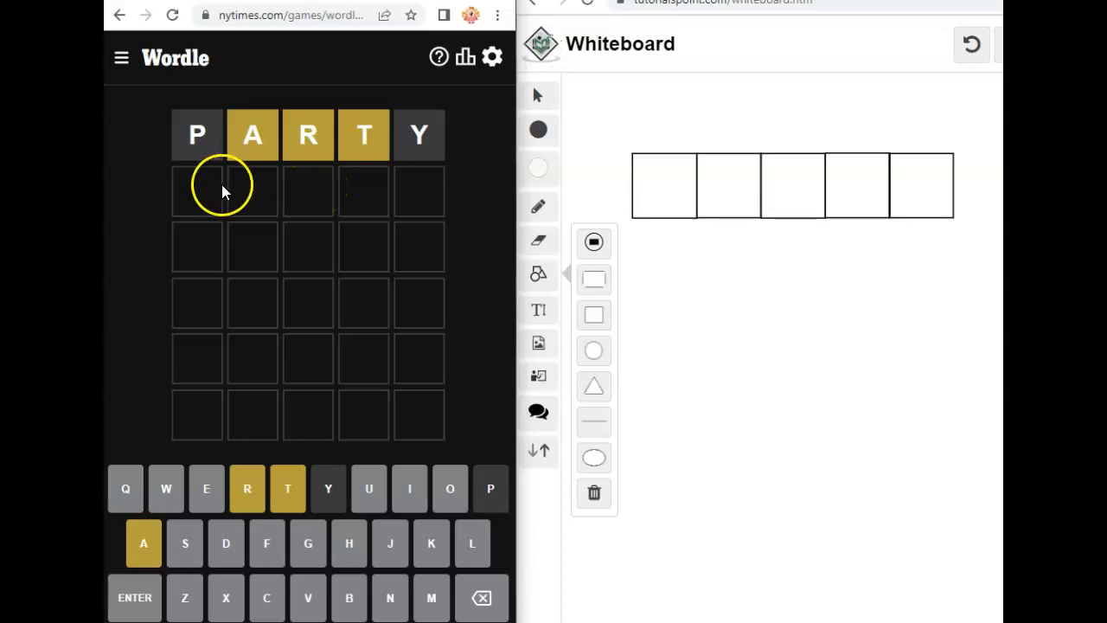
mouse_move(349, 203)
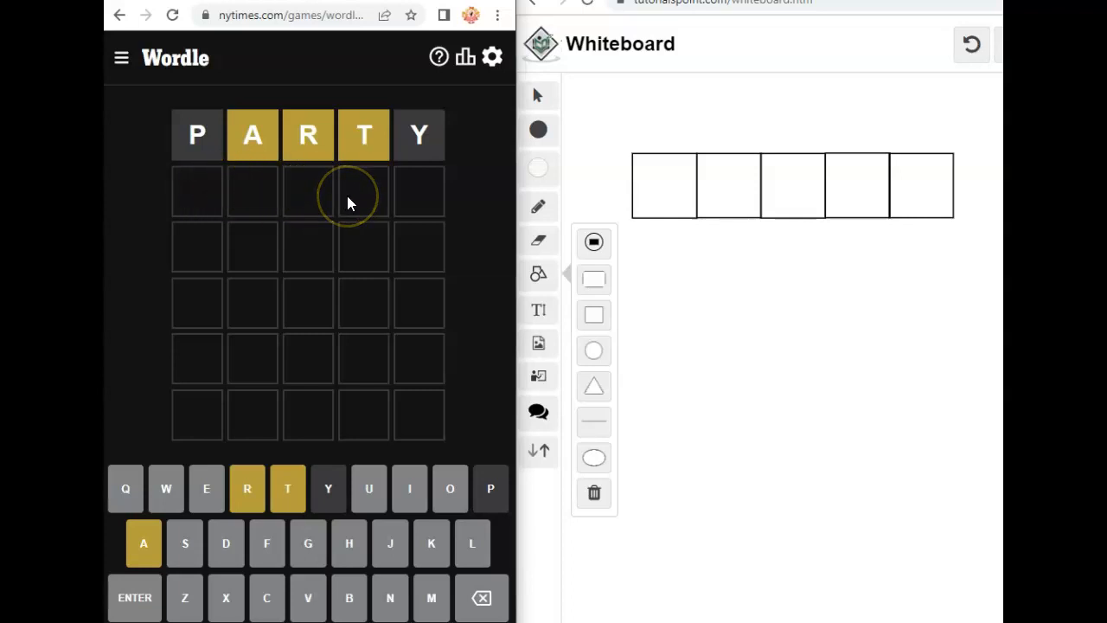
mouse_move(350, 204)
type("SMART")
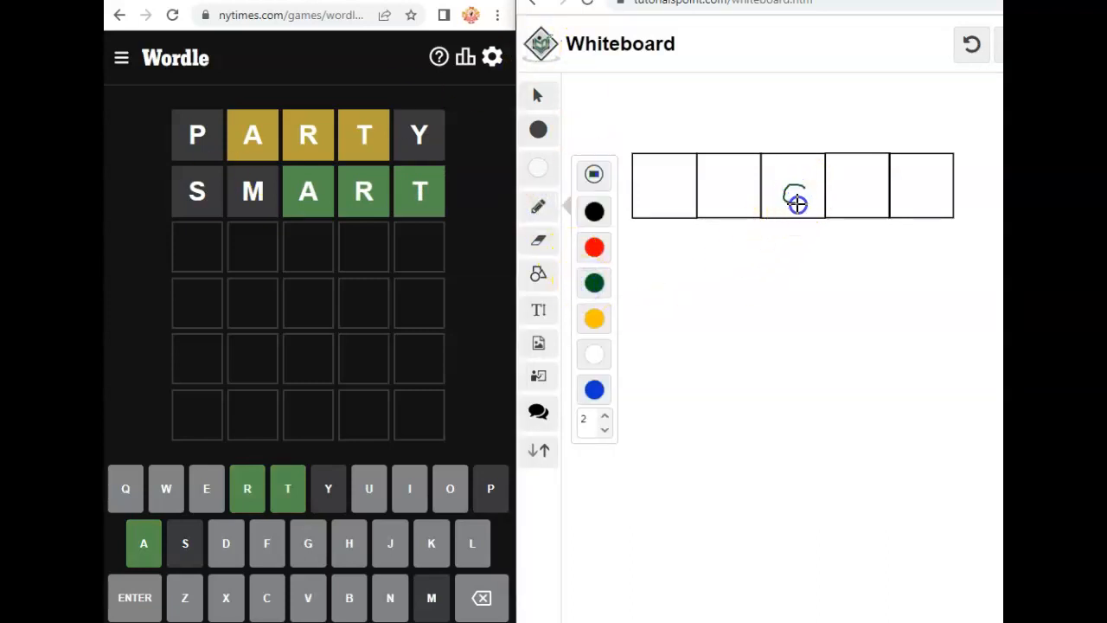
Handwrite a green a in the third box of the word sketch.
left_click_drag(793, 194, 822, 204)
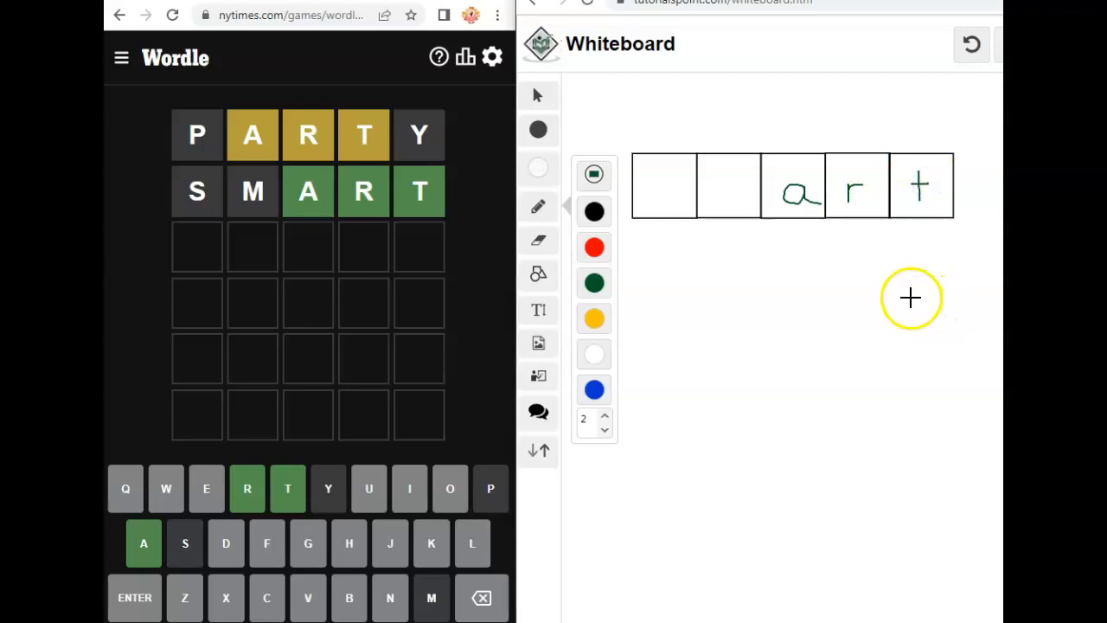
mouse_move(668, 194)
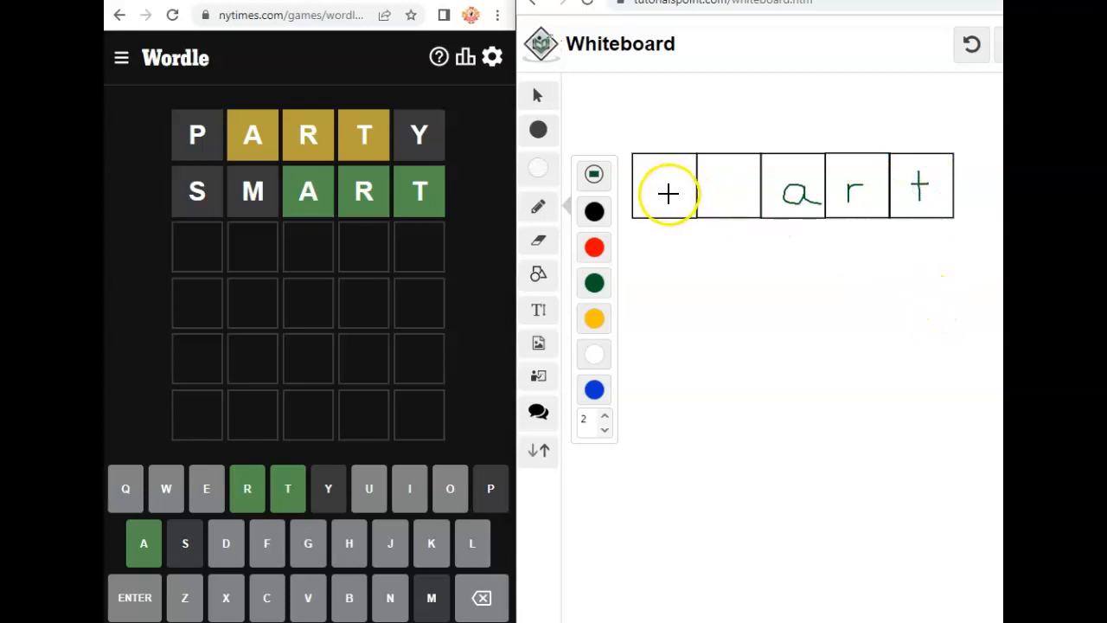
mouse_move(716, 405)
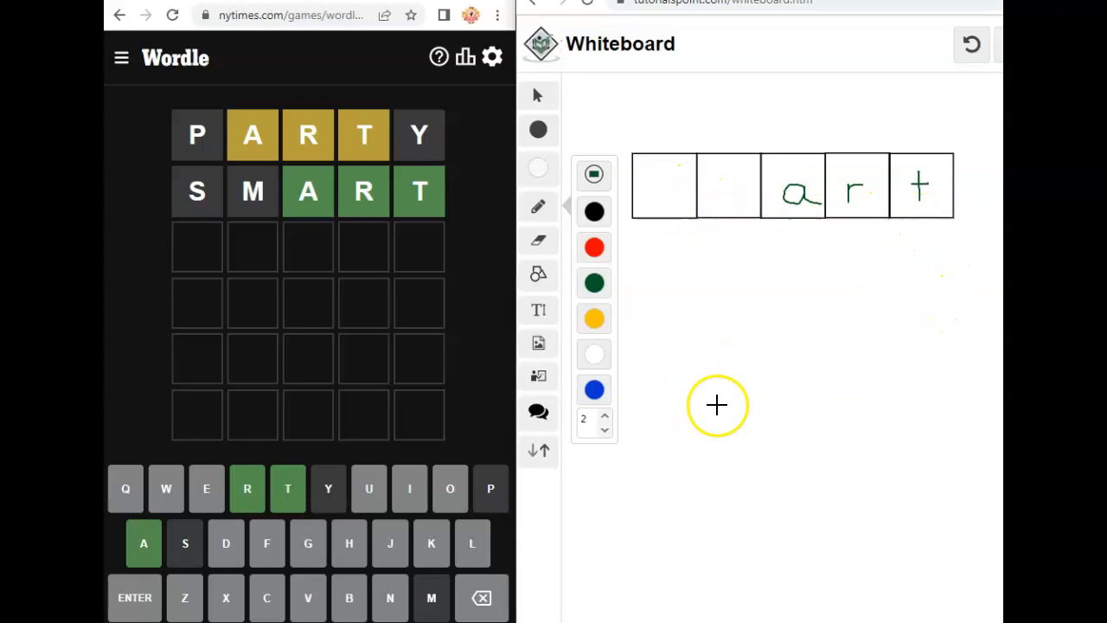
mouse_move(624, 524)
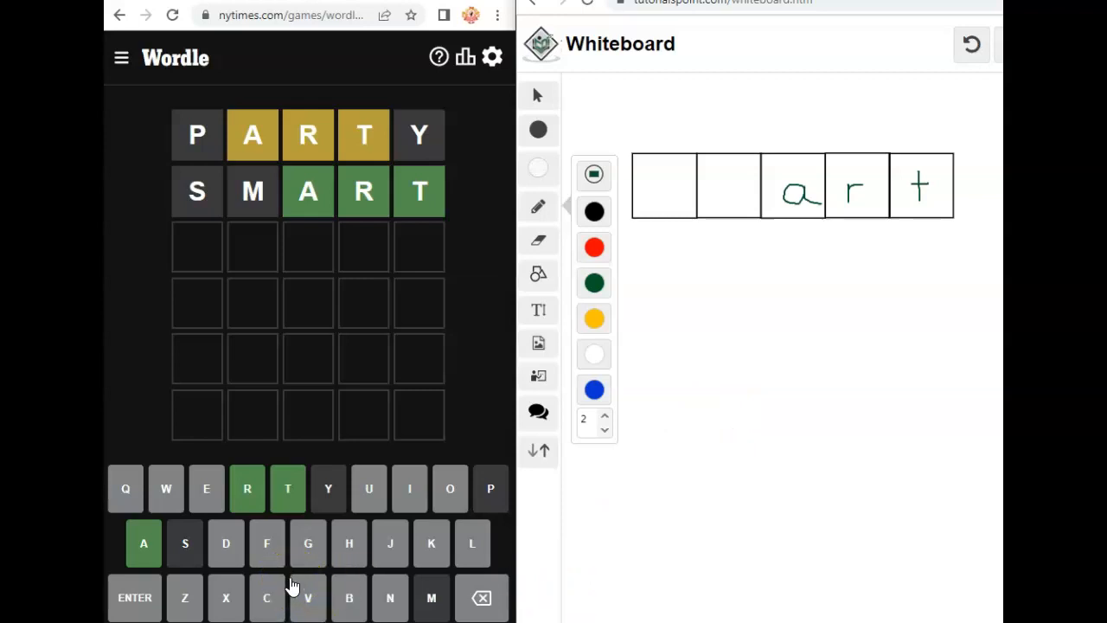
mouse_move(720, 229)
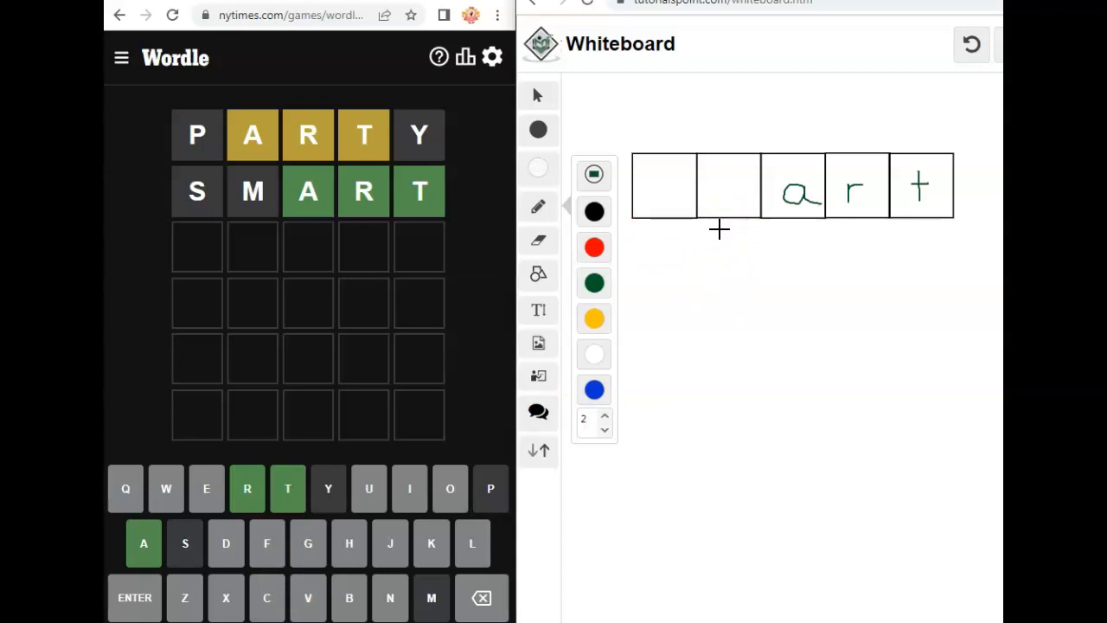
mouse_move(431, 599)
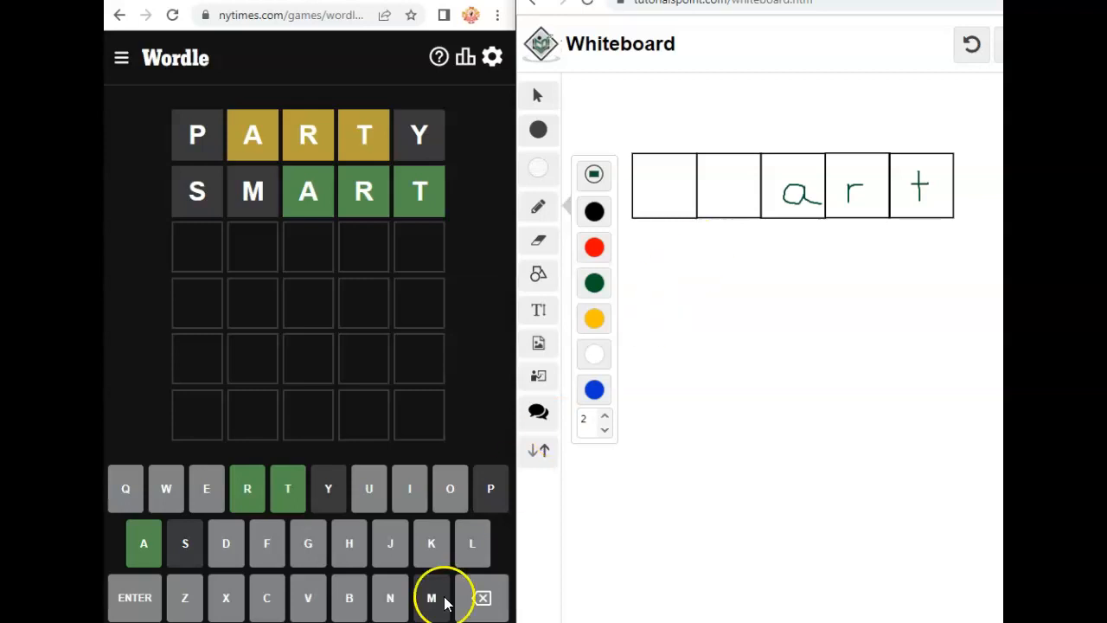
mouse_move(470, 543)
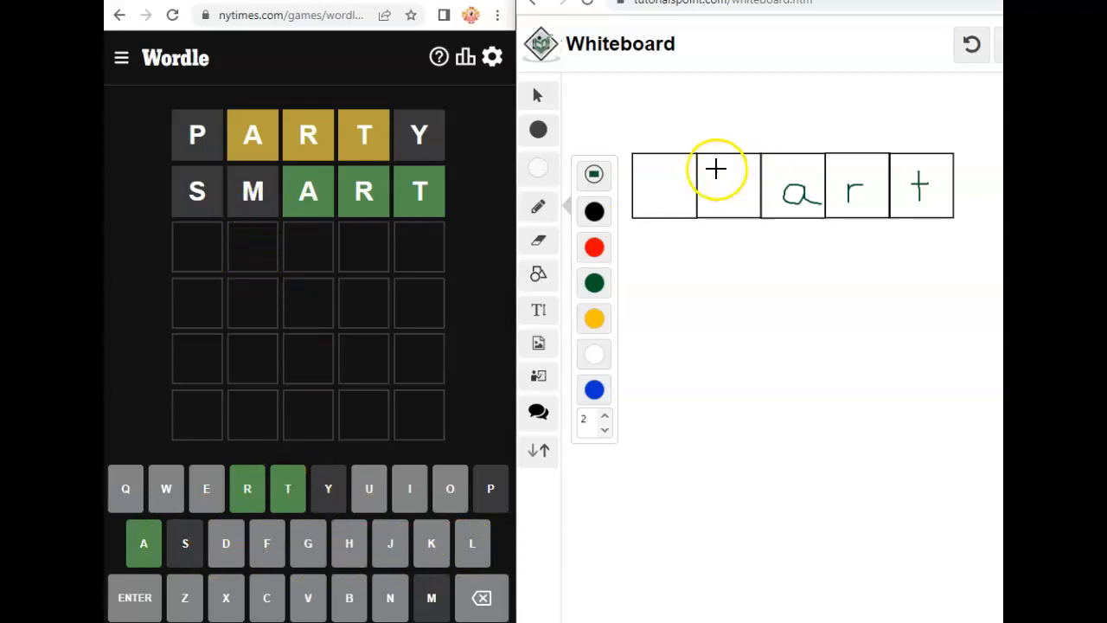
mouse_move(716, 391)
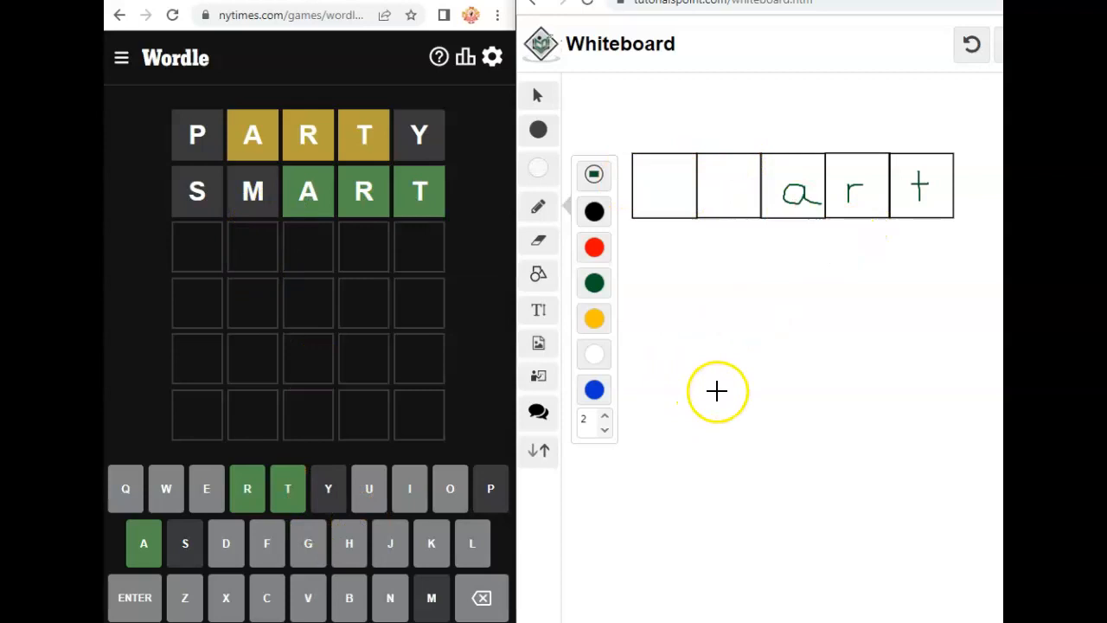
mouse_move(772, 461)
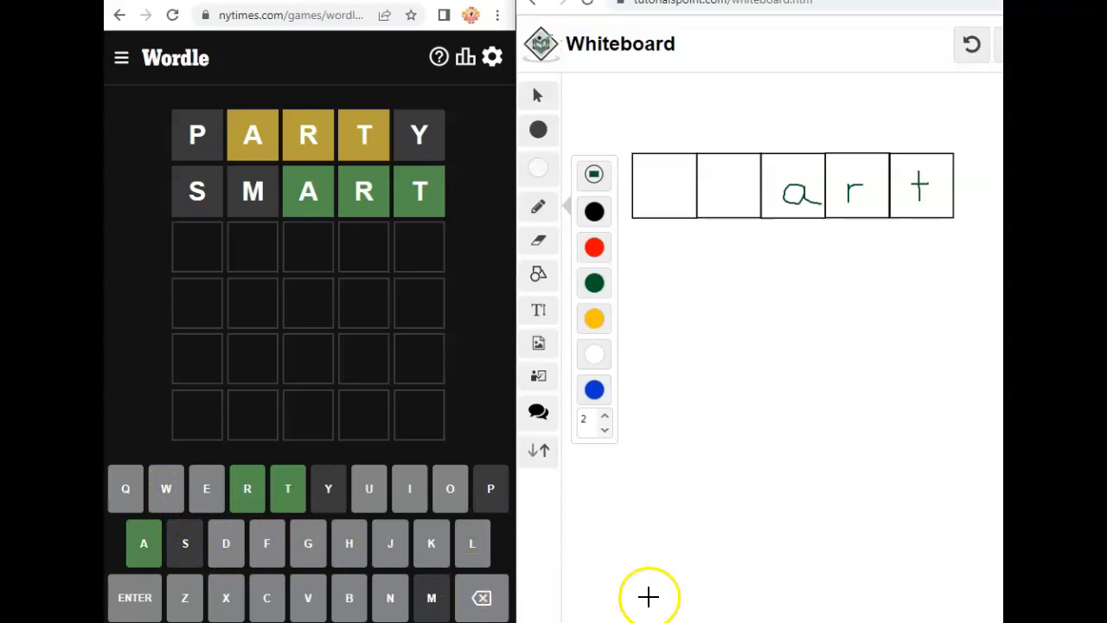
mouse_move(681, 577)
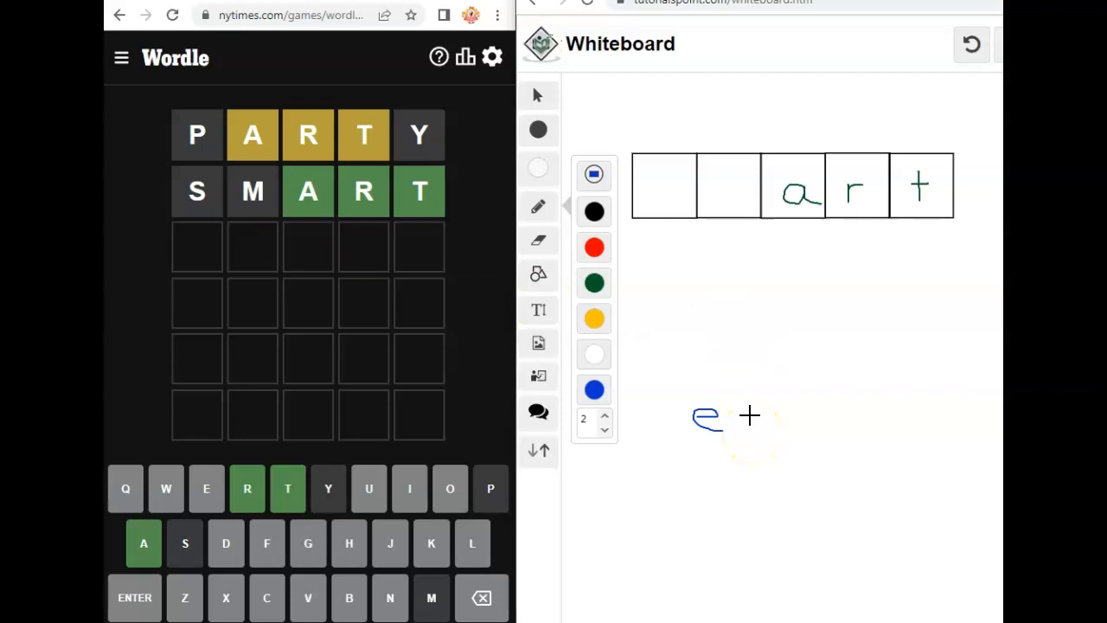
Add the vowels o and i in blue beside the e below the boxes.
left_click_drag(744, 423, 761, 424)
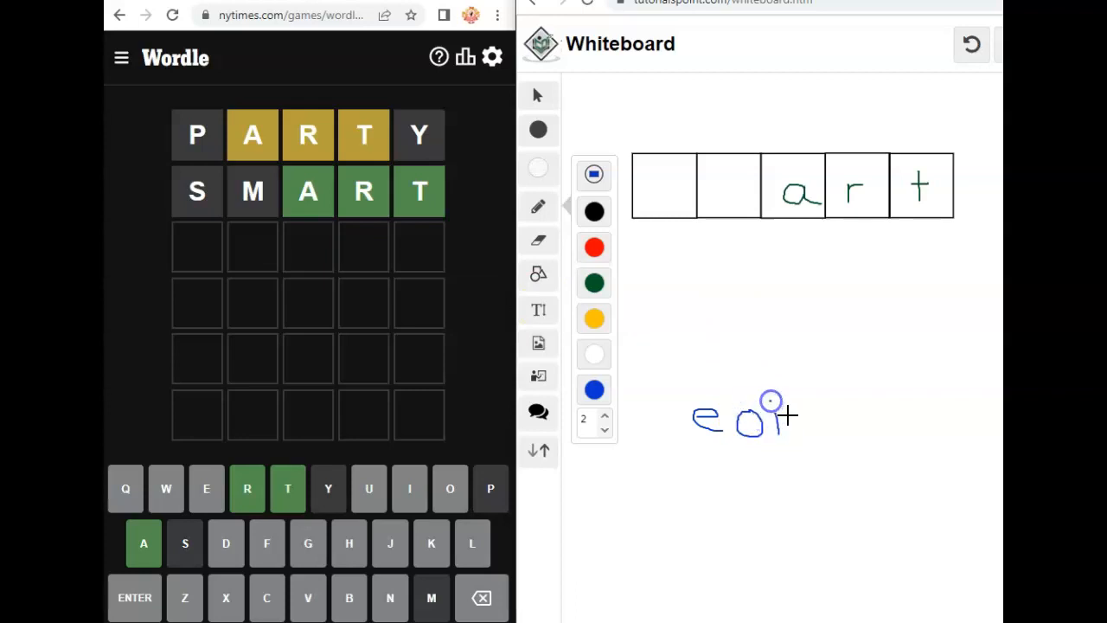
left_click_drag(770, 401, 810, 423)
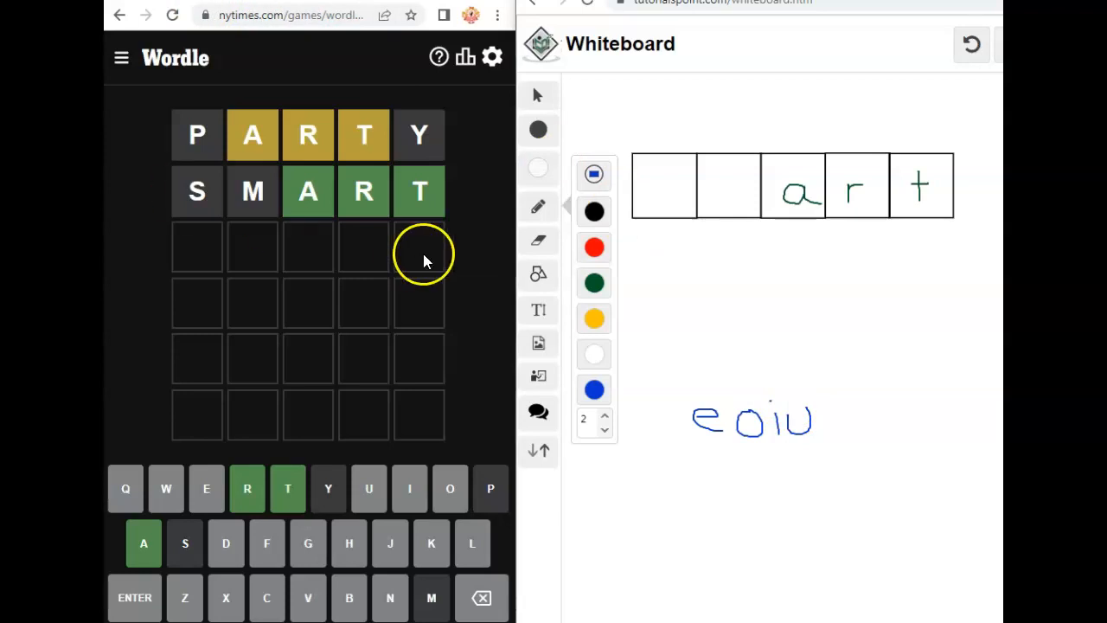
mouse_move(435, 367)
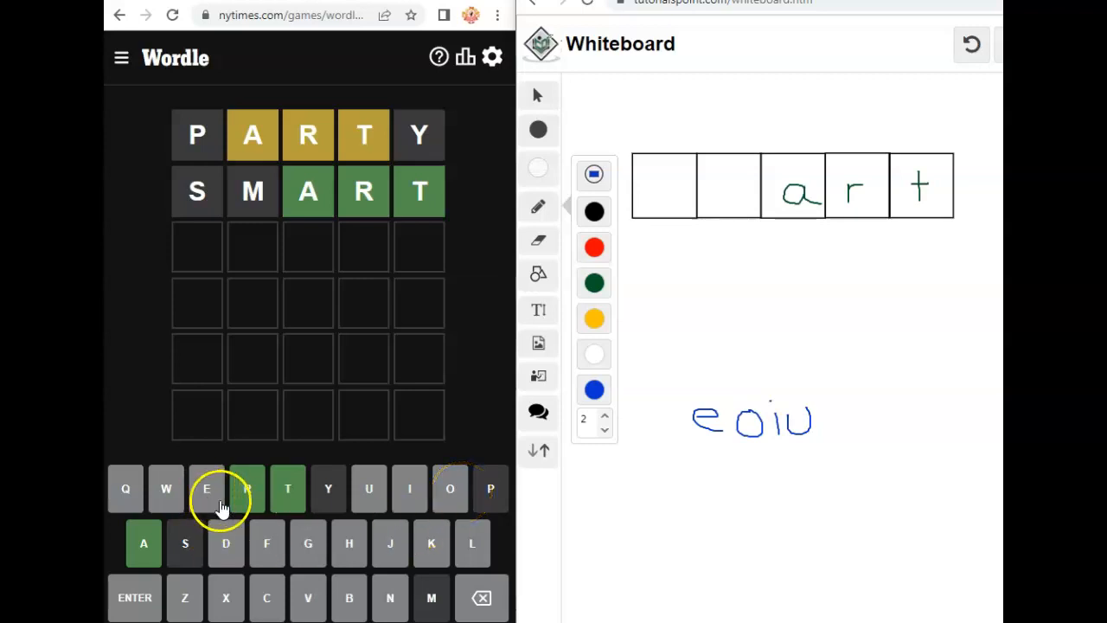
mouse_move(382, 605)
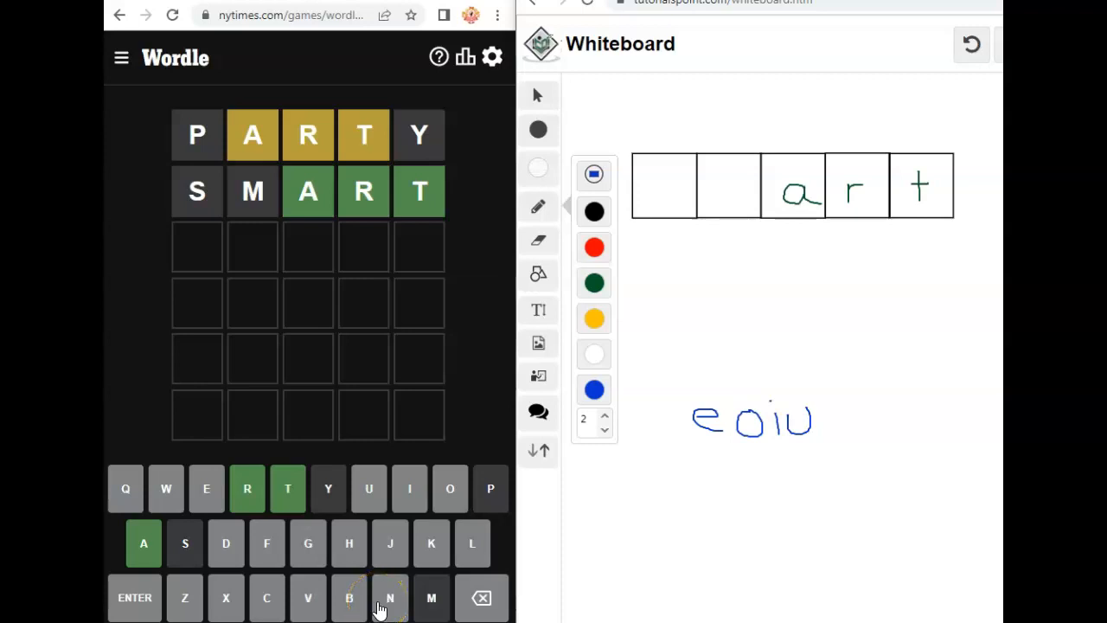
mouse_move(294, 597)
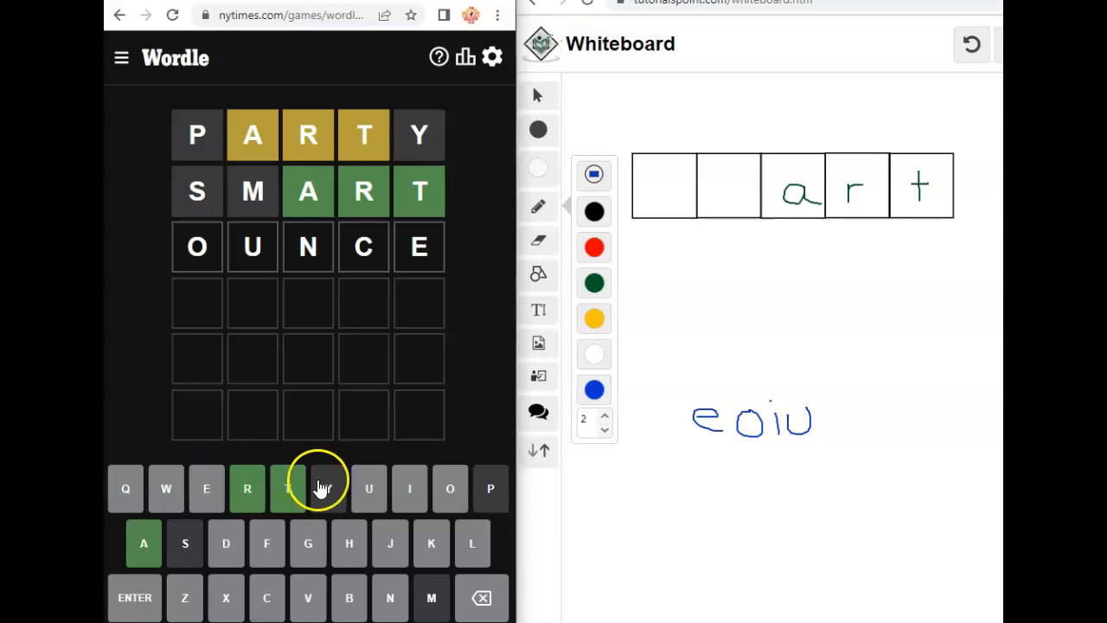
mouse_move(413, 523)
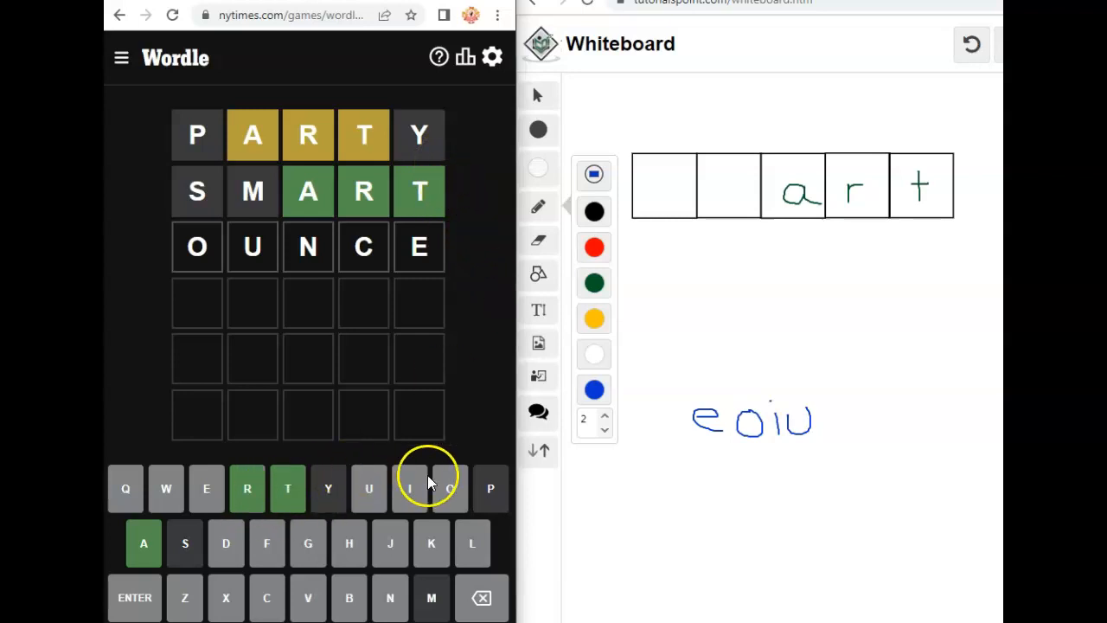
mouse_move(393, 544)
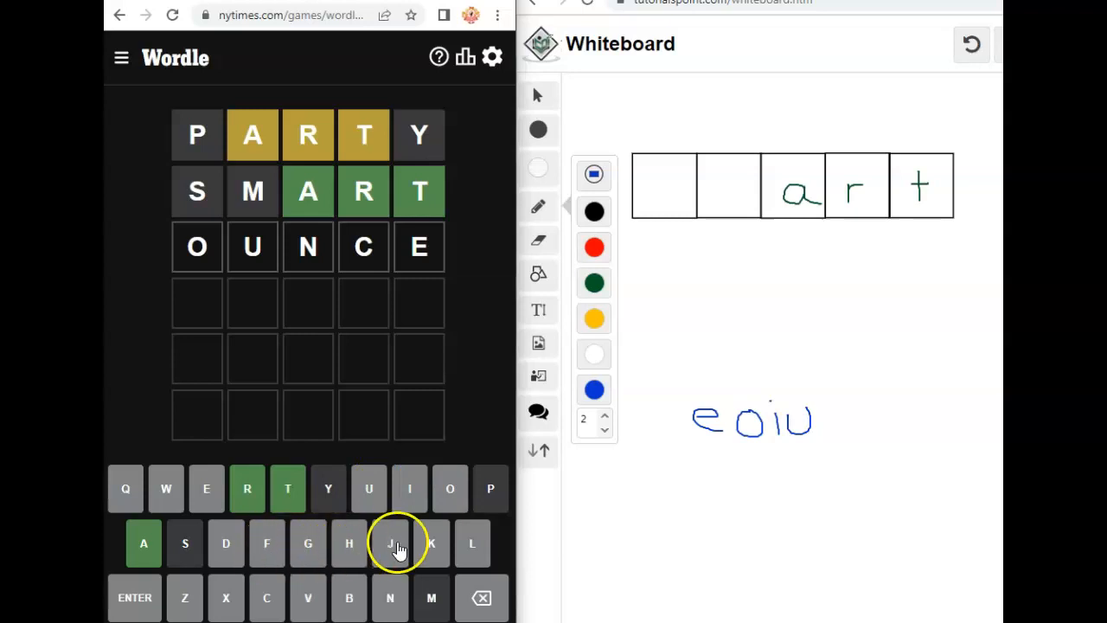
mouse_move(328, 554)
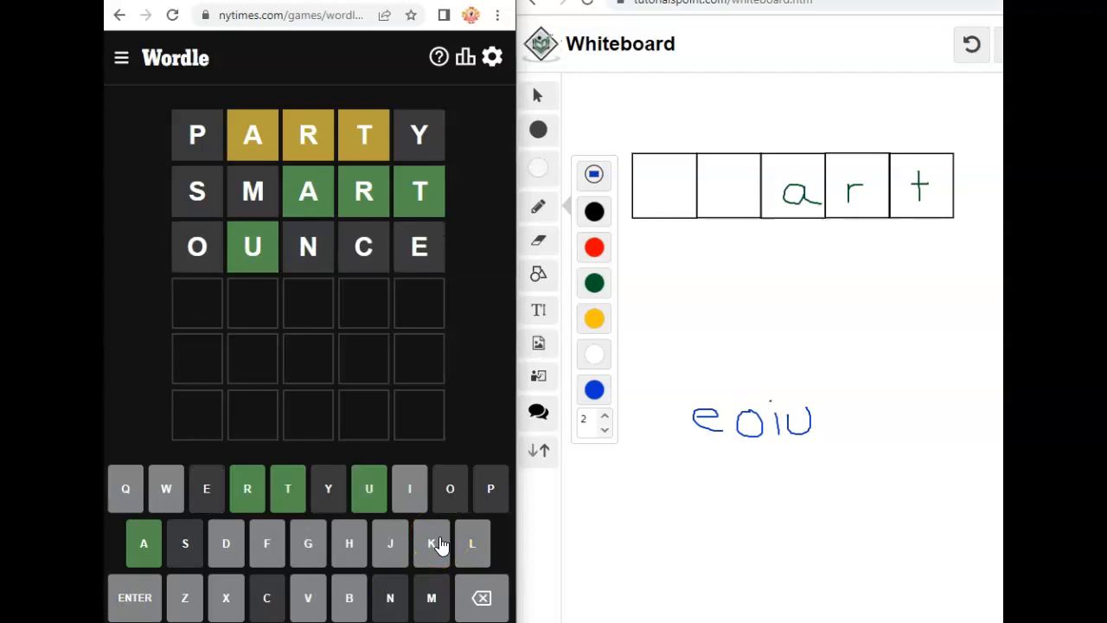
Mark the confirmed letter U in green in the second box on the whiteboard.
left_click(593, 284)
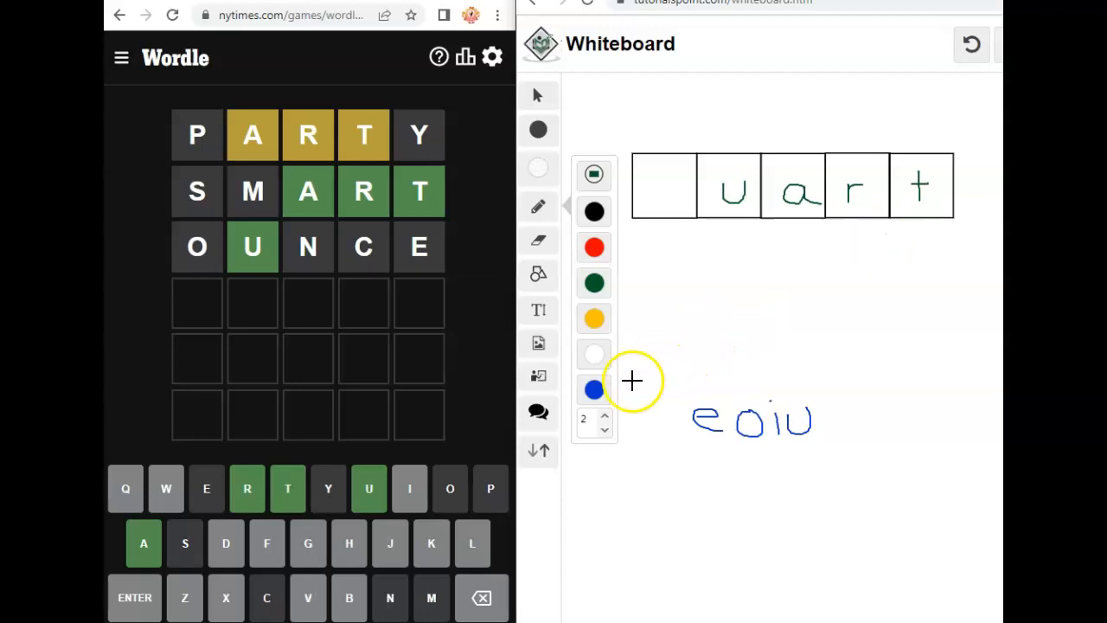
mouse_move(671, 184)
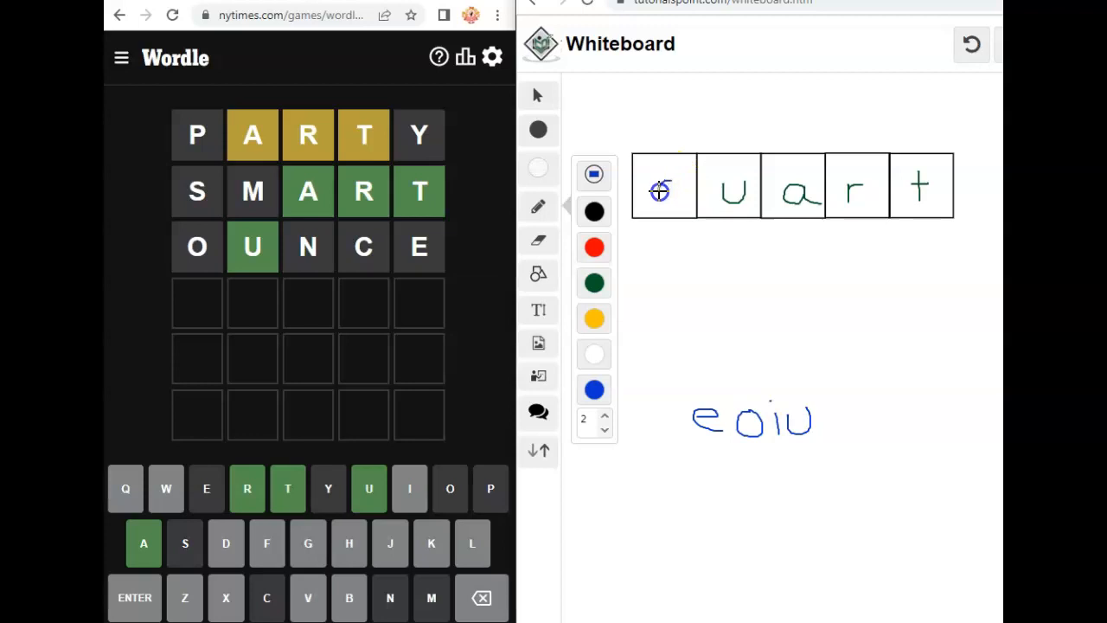
Sketch a blue q in the first box so the word reads quart.
left_click_drag(661, 181, 671, 204)
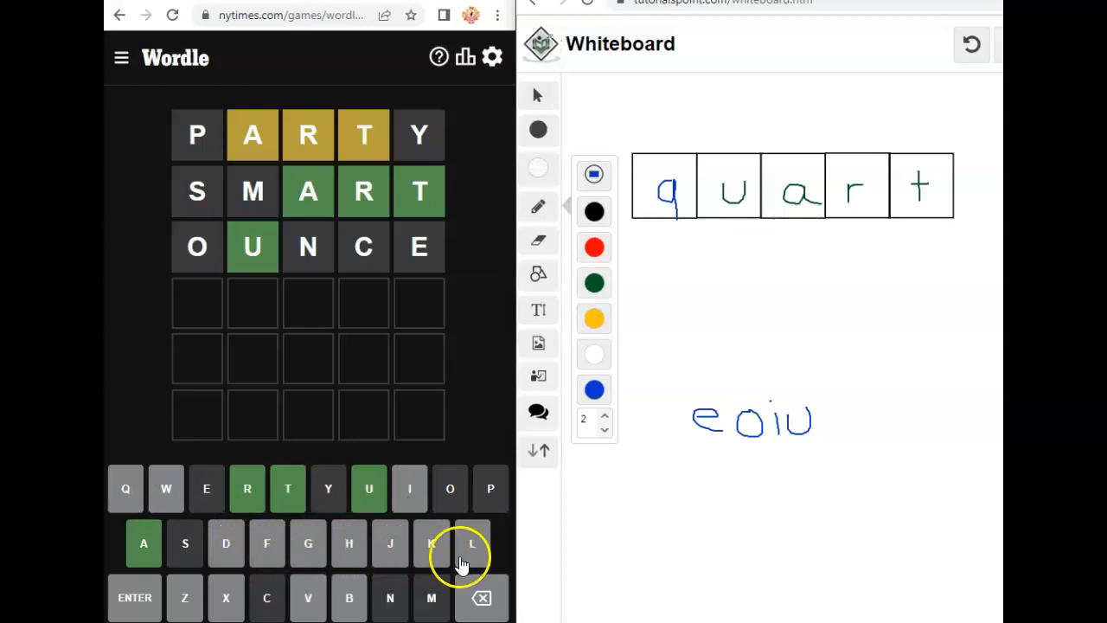
mouse_move(350, 598)
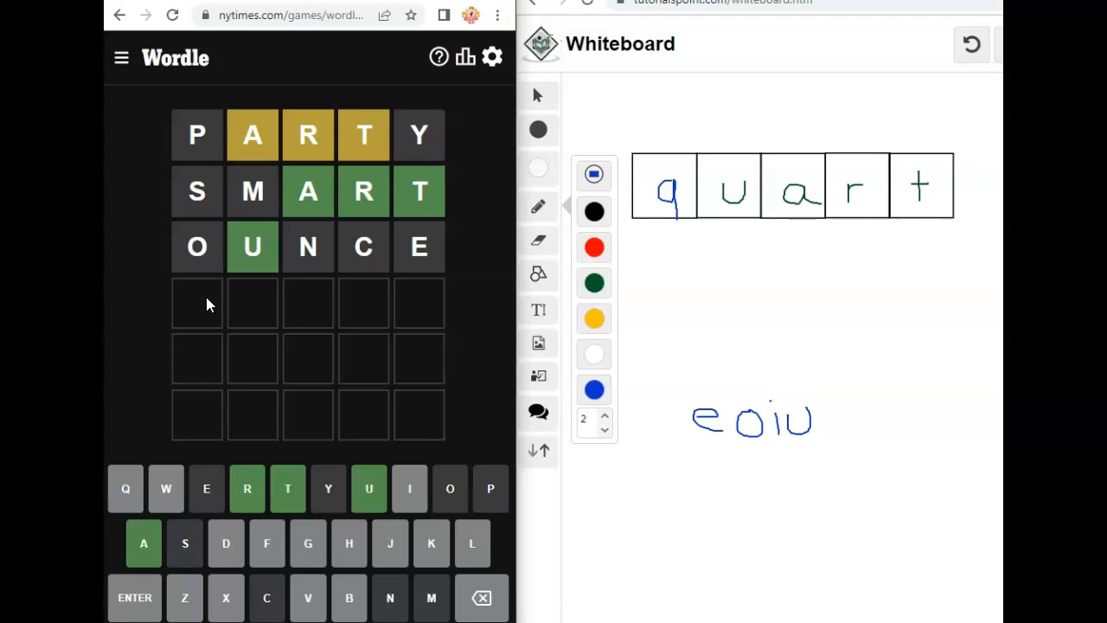
Fill the fourth Wordle row with QUART without submitting it.
type("QUA")
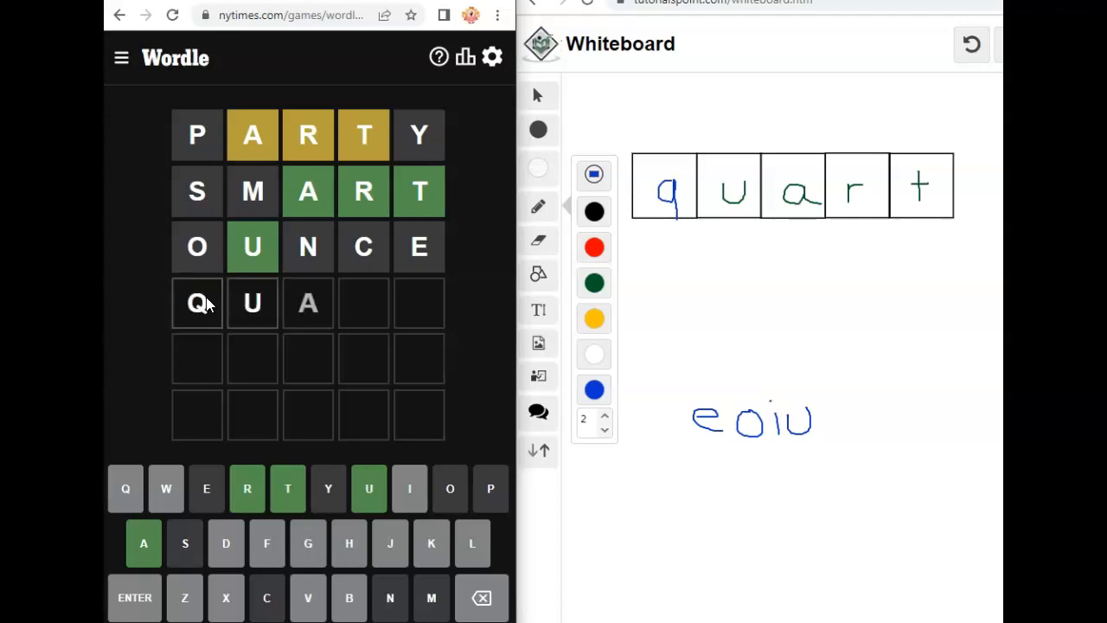
type("RT")
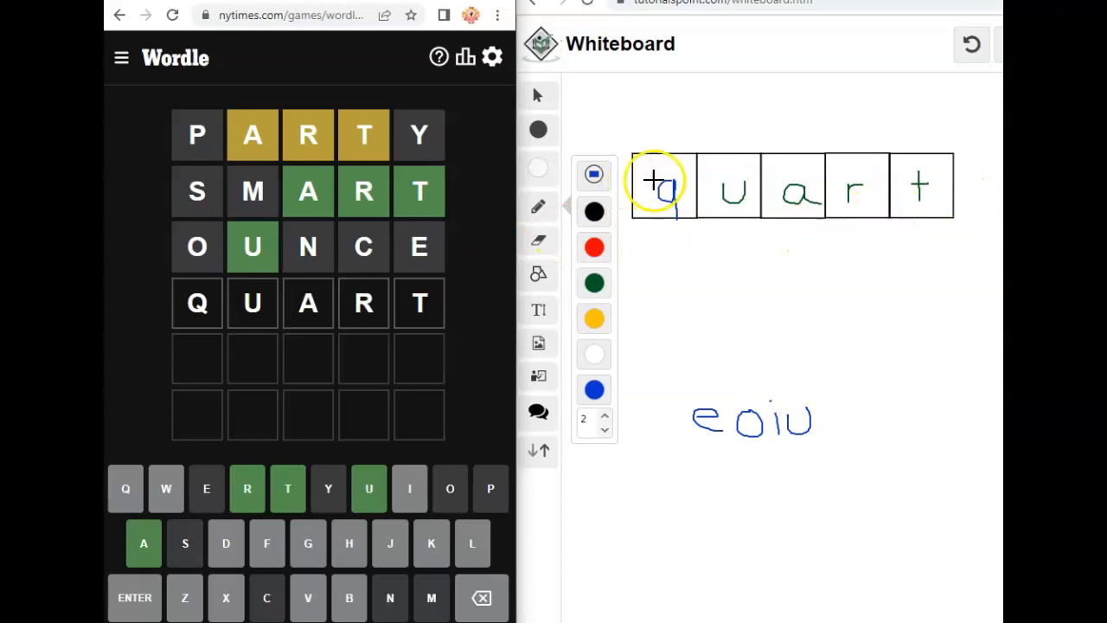
mouse_move(856, 199)
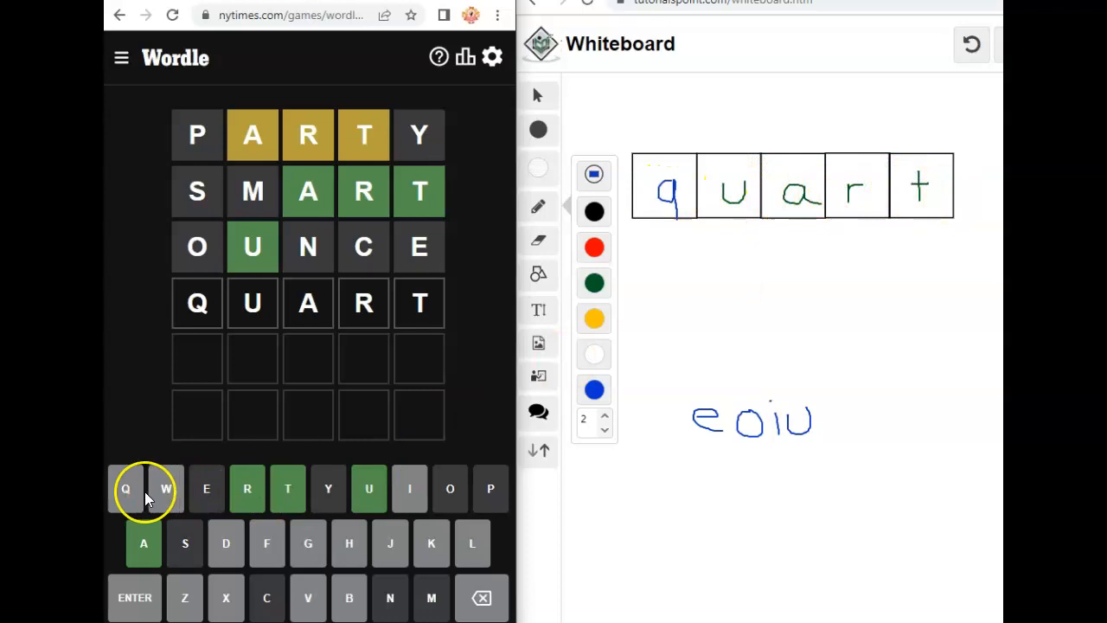
mouse_move(186, 493)
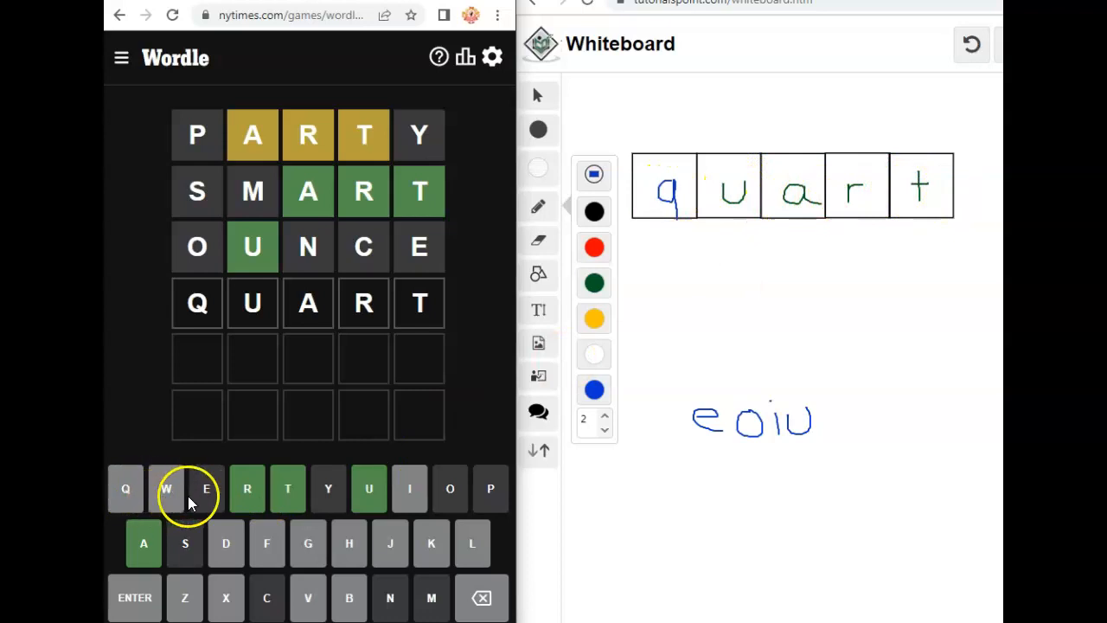
mouse_move(408, 487)
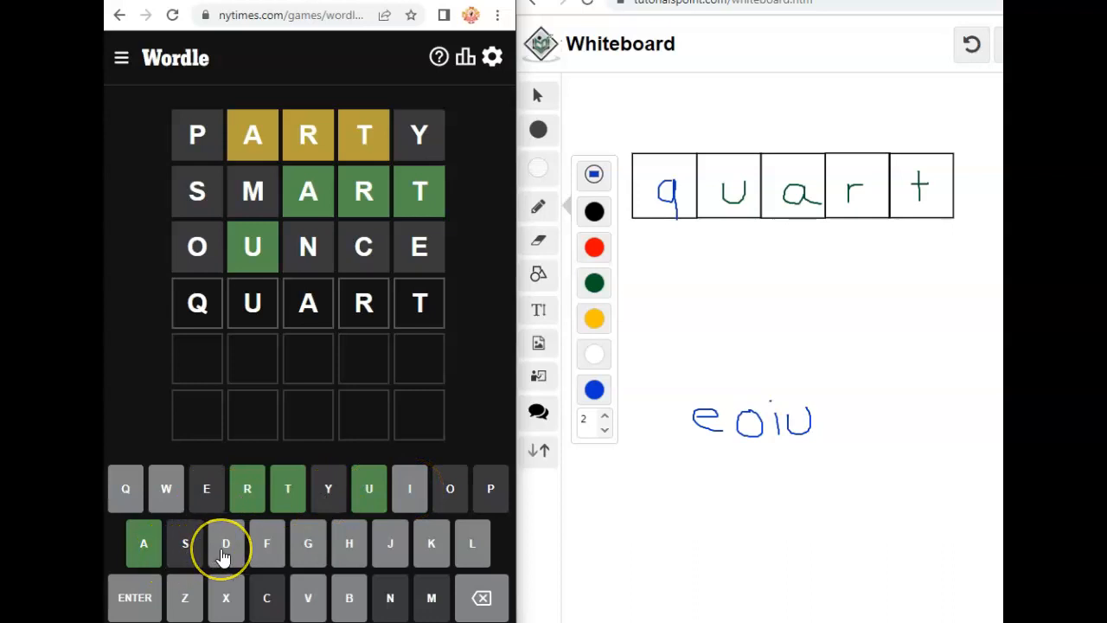
mouse_move(236, 549)
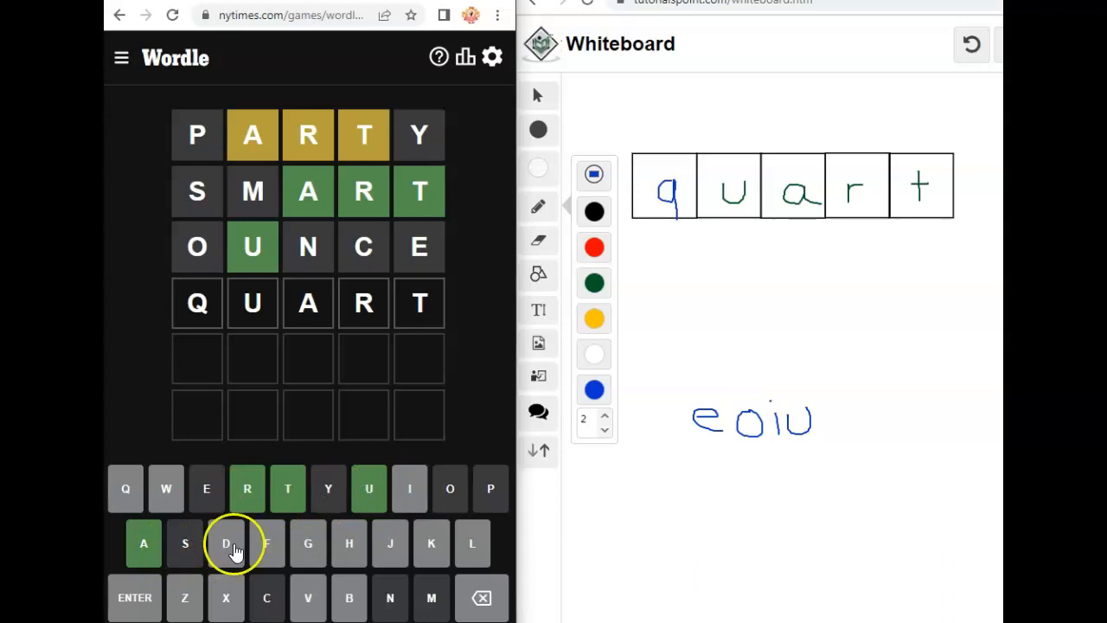